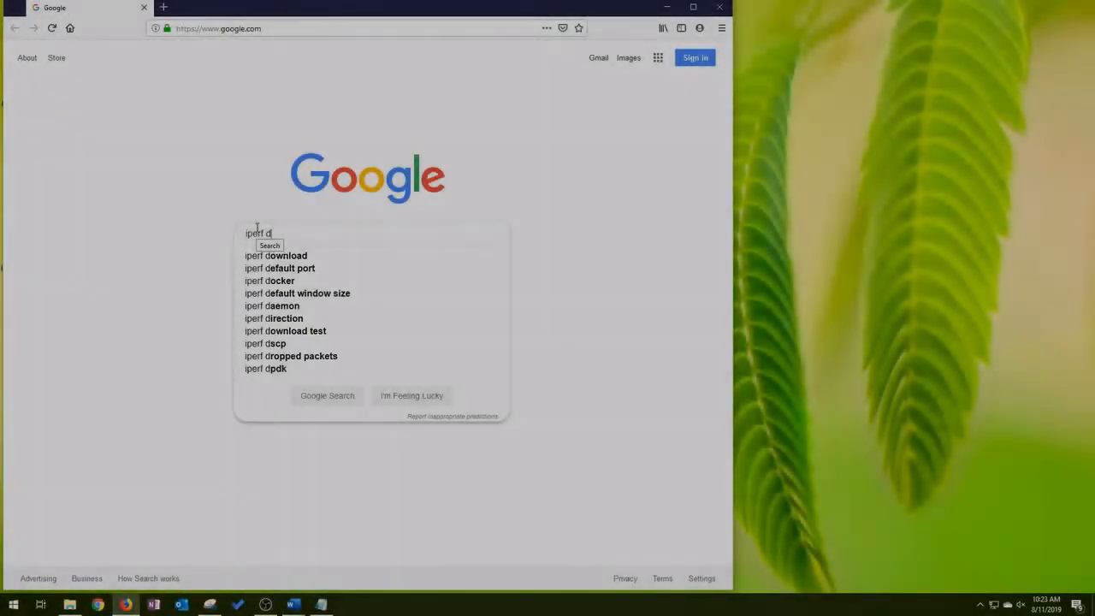
Search Google for 'iperf download' and save the iPerf 3.1.3 Windows 64-bit zip from iperf.fr
{"action": "left_click", "coordinate": [276, 256]}
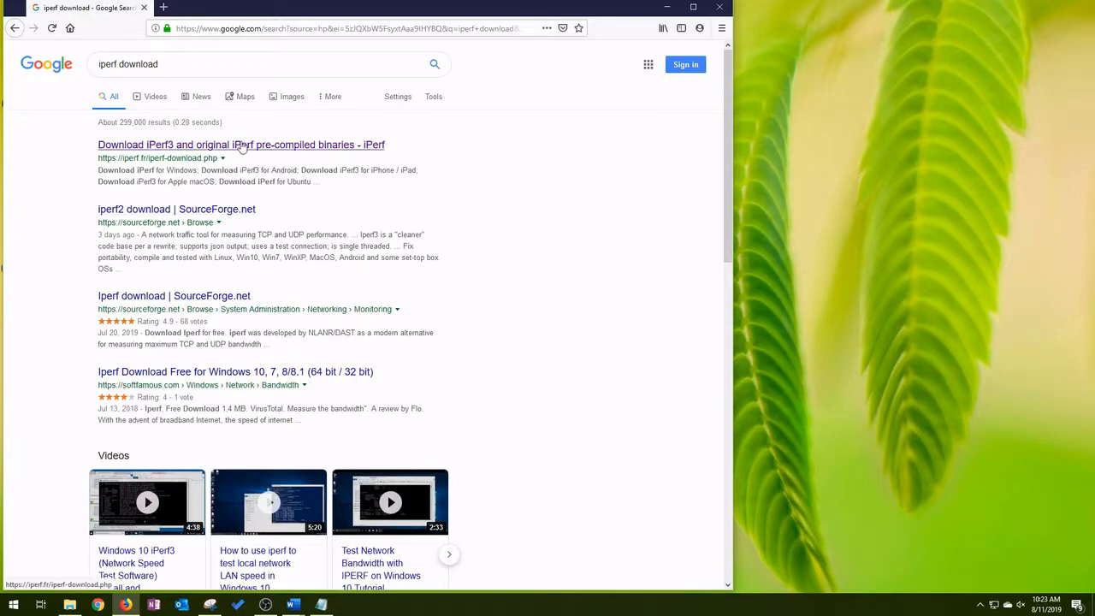
{"action": "left_click", "coordinate": [239, 144]}
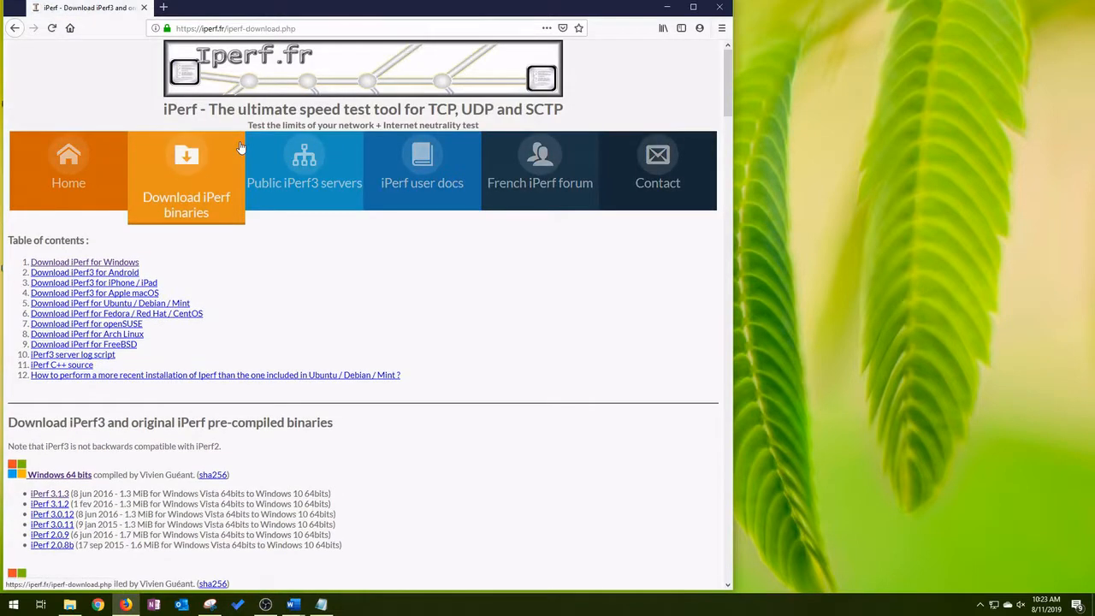
{"action": "scroll", "scroll_direction": "down", "scroll_amount": 3}
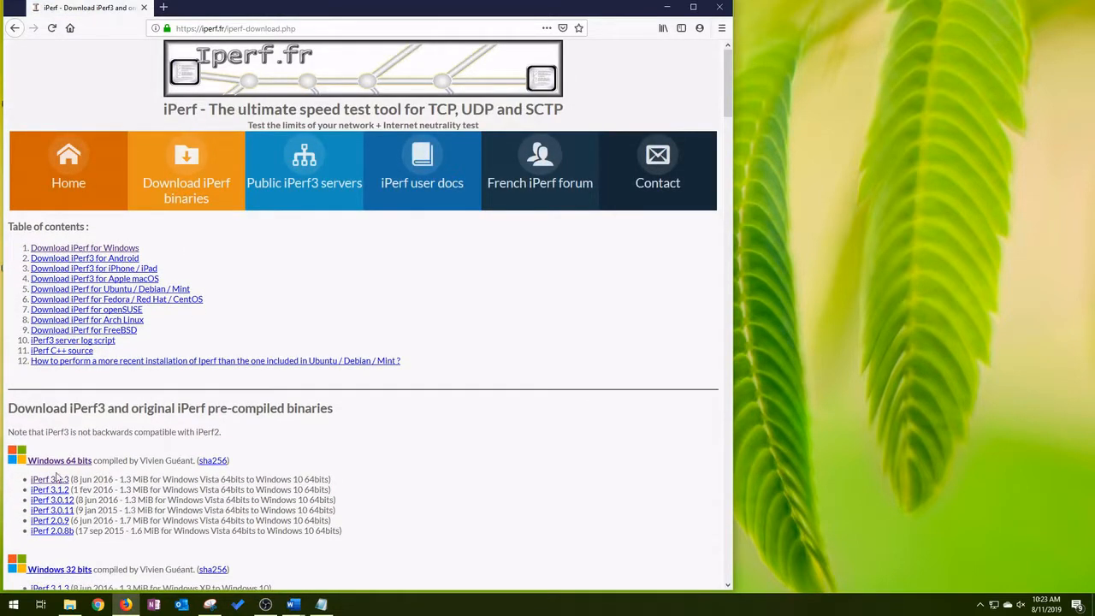
{"action": "left_click", "coordinate": [48, 479]}
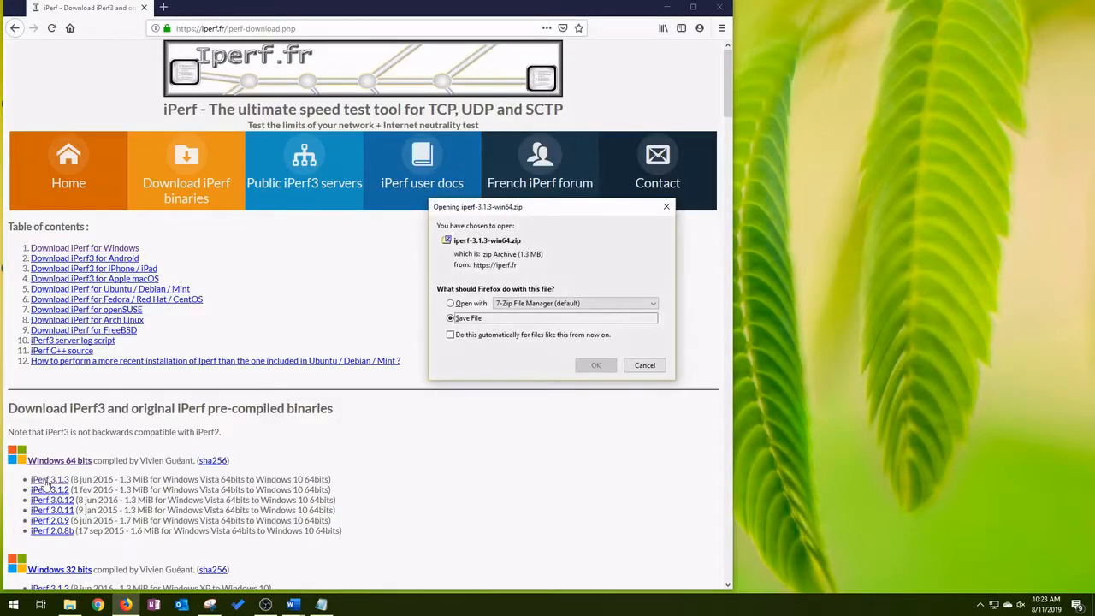
{"action": "left_click", "coordinate": [596, 366]}
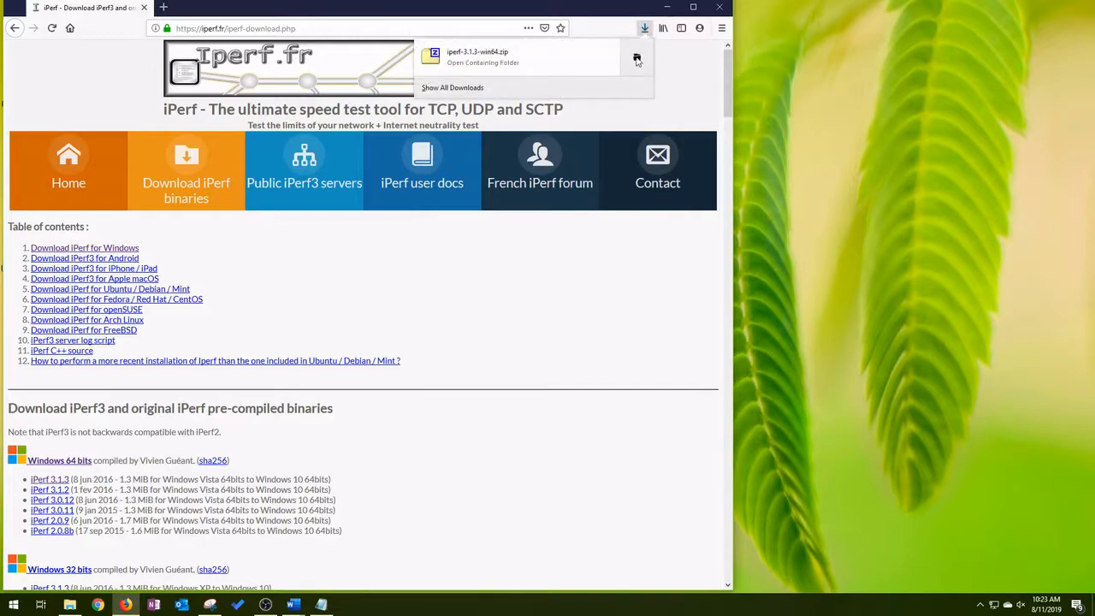
Show the downloaded iperf-3.1.3-win64 zip in its folder and copy it
{"action": "left_click", "coordinate": [636, 60]}
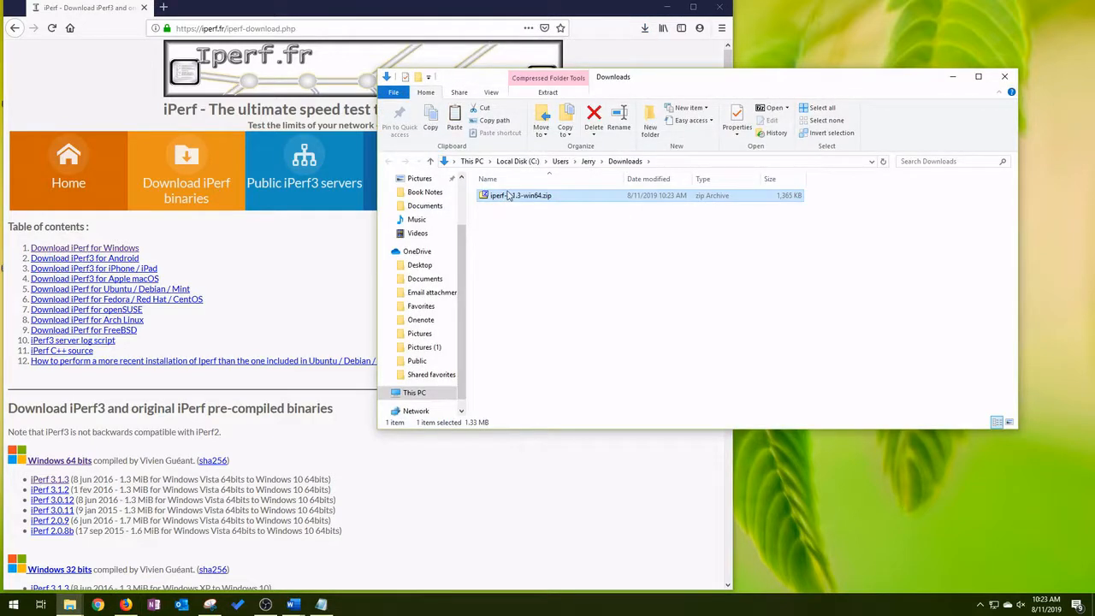
{"action": "right_click", "coordinate": [521, 195]}
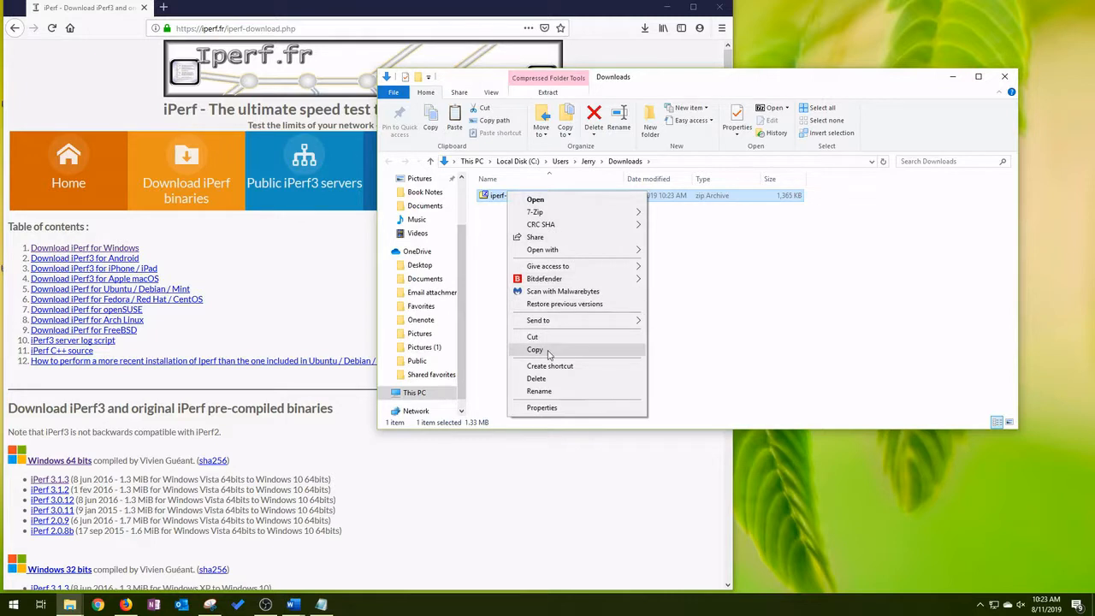
{"action": "left_click", "coordinate": [533, 349]}
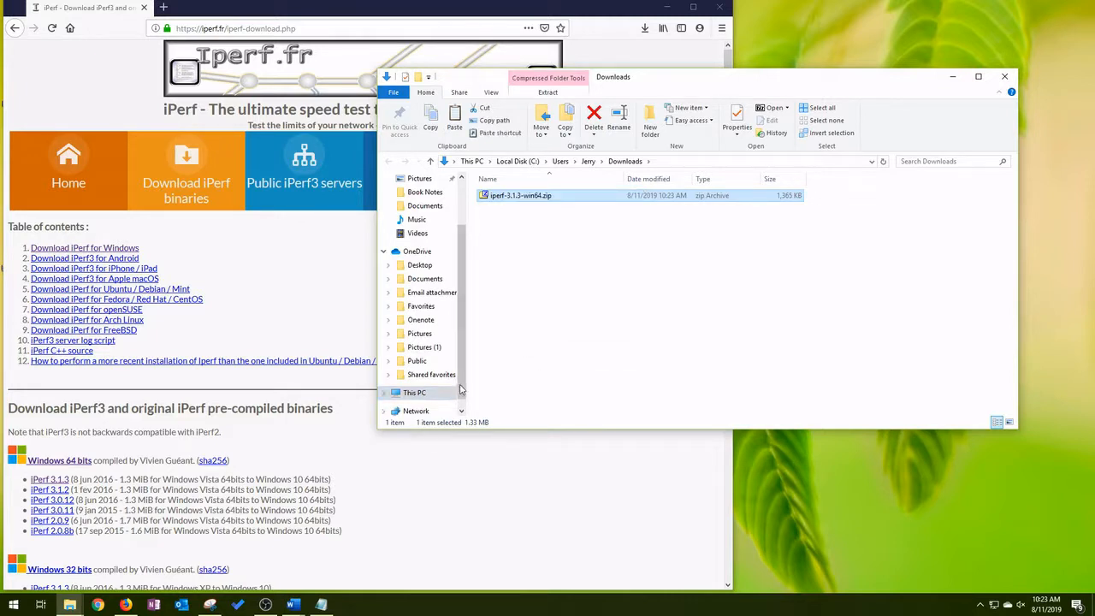
Paste the zip into the C:\iPerf3 folder via This PC > Local Disk (C:)
{"action": "left_click", "coordinate": [414, 391]}
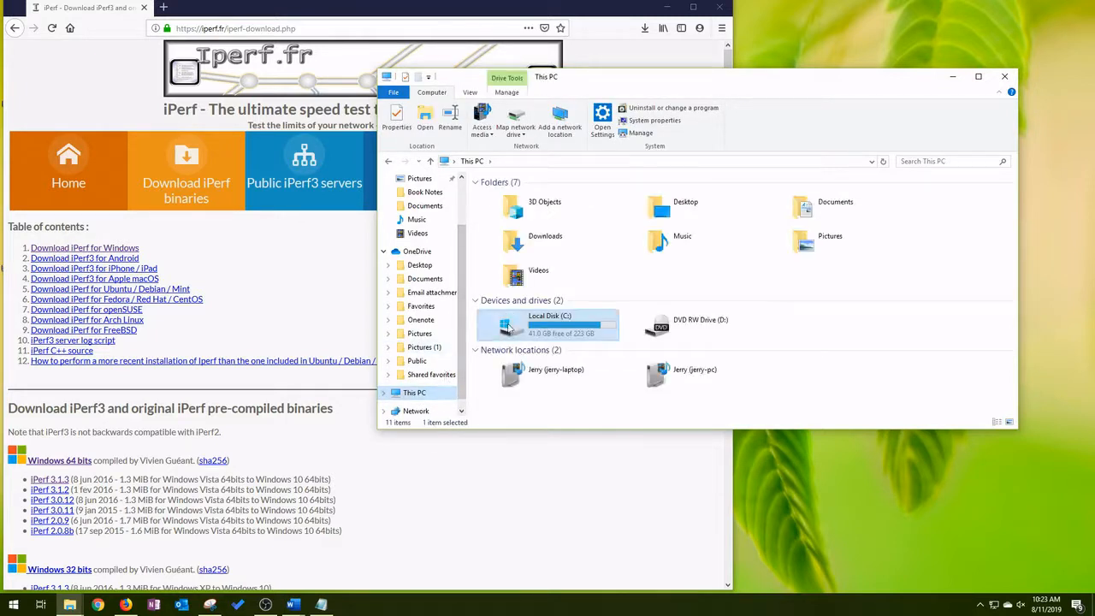
{"action": "double_click", "coordinate": [549, 323]}
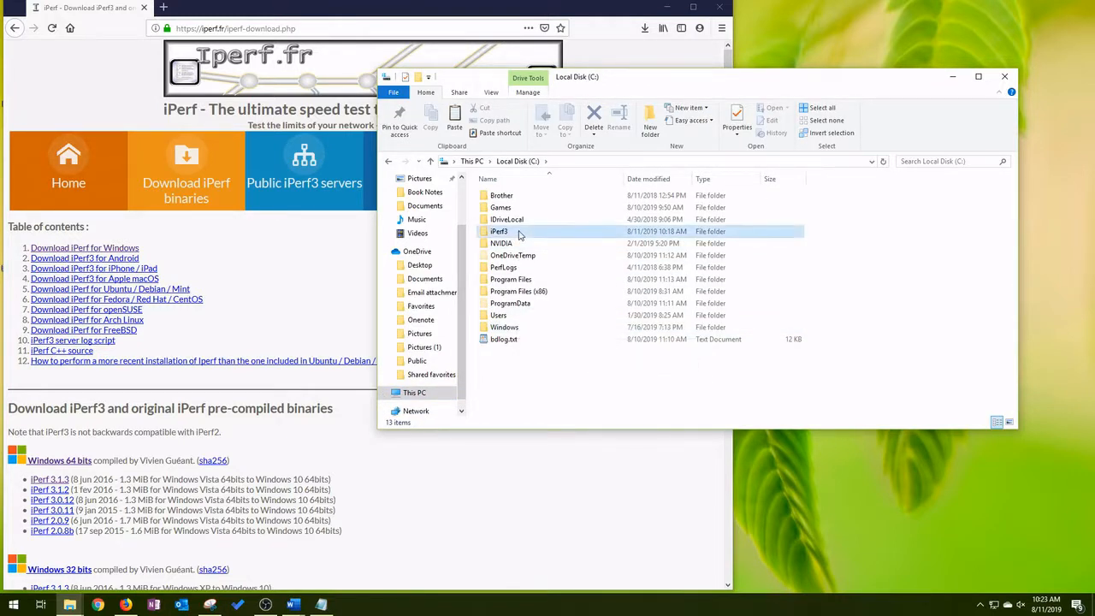
{"action": "double_click", "coordinate": [500, 231]}
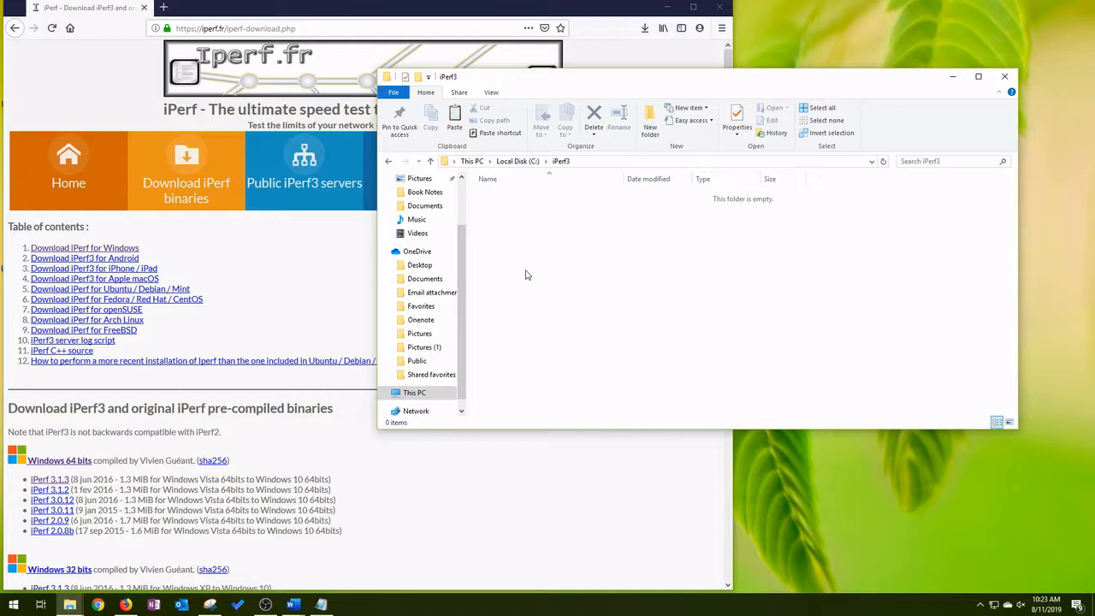
{"action": "left_click", "coordinate": [520, 195]}
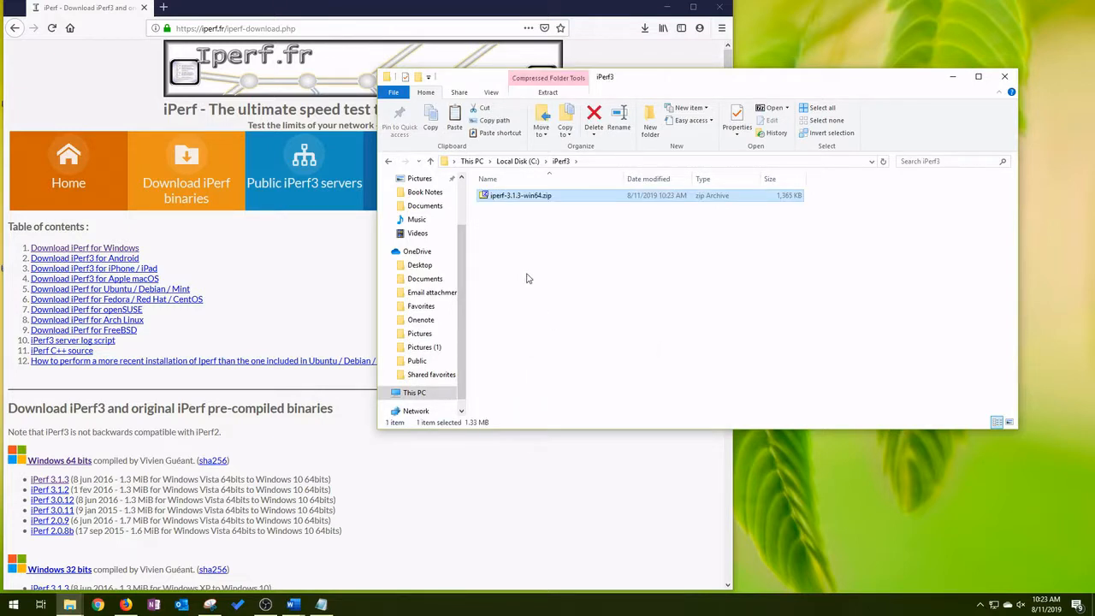
Extract the iperf-3.1.3-win64 zip's contents into C:\iPerf3 with 7-Zip Extract Here
{"action": "right_click", "coordinate": [520, 195]}
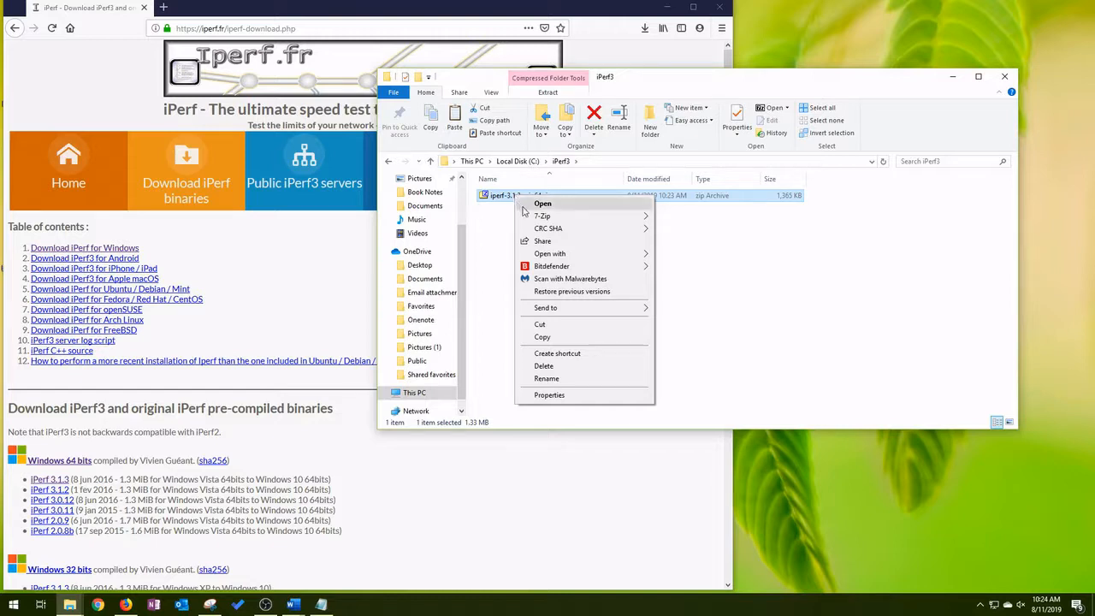
{"action": "mouse_move", "coordinate": [540, 215]}
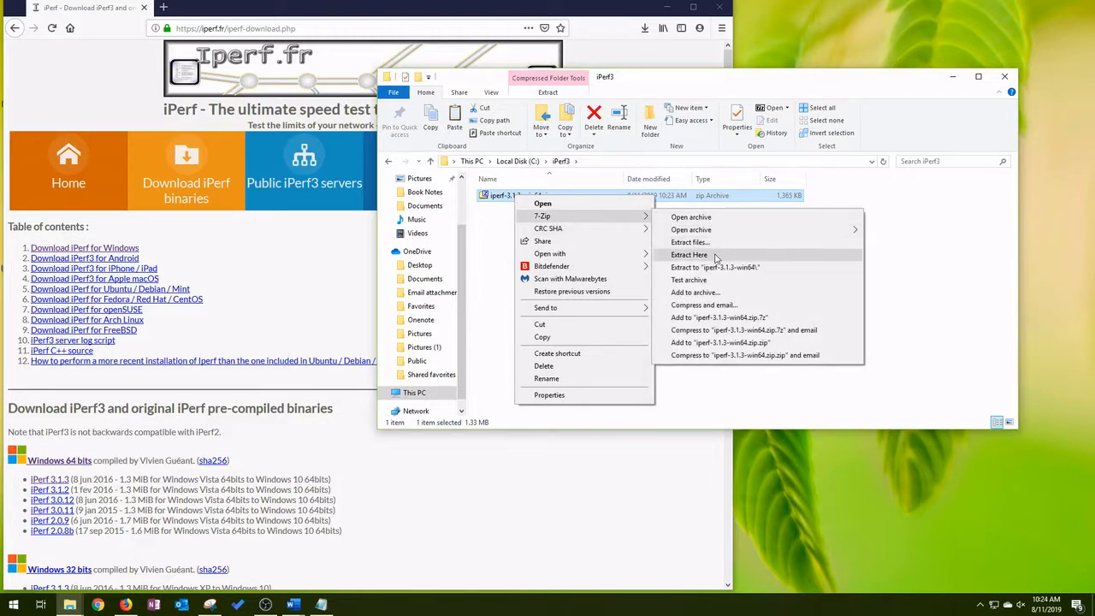
{"action": "left_click", "coordinate": [690, 253]}
{"action": "type", "text": "cmd"}
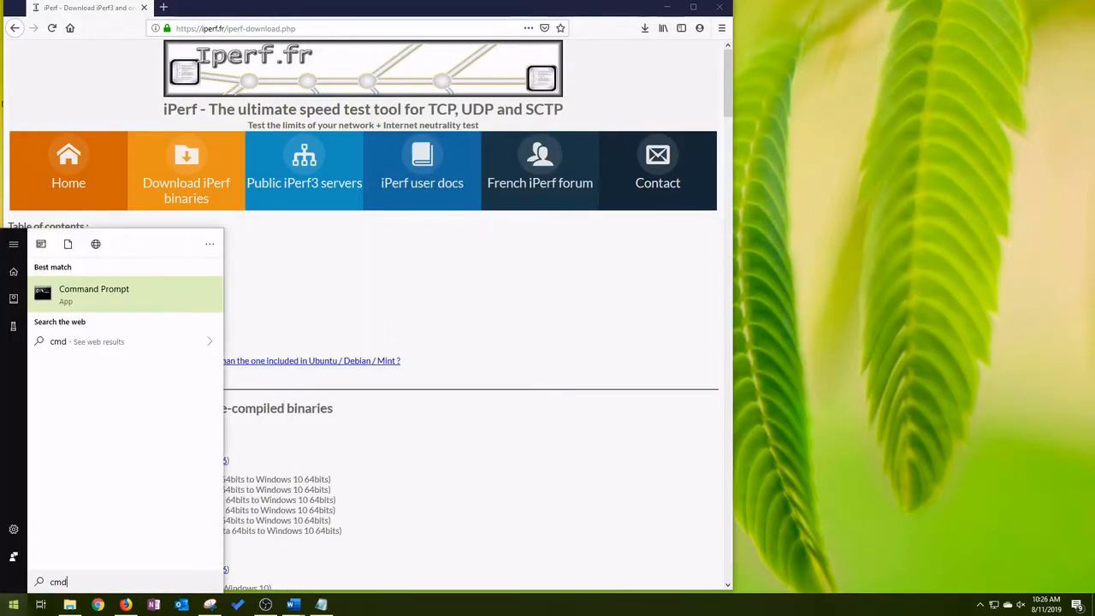
Launch Command Prompt from the search results and change directory to C:\iPerf3
{"action": "left_click", "coordinate": [94, 294]}
{"action": "type", "text": "cd"}
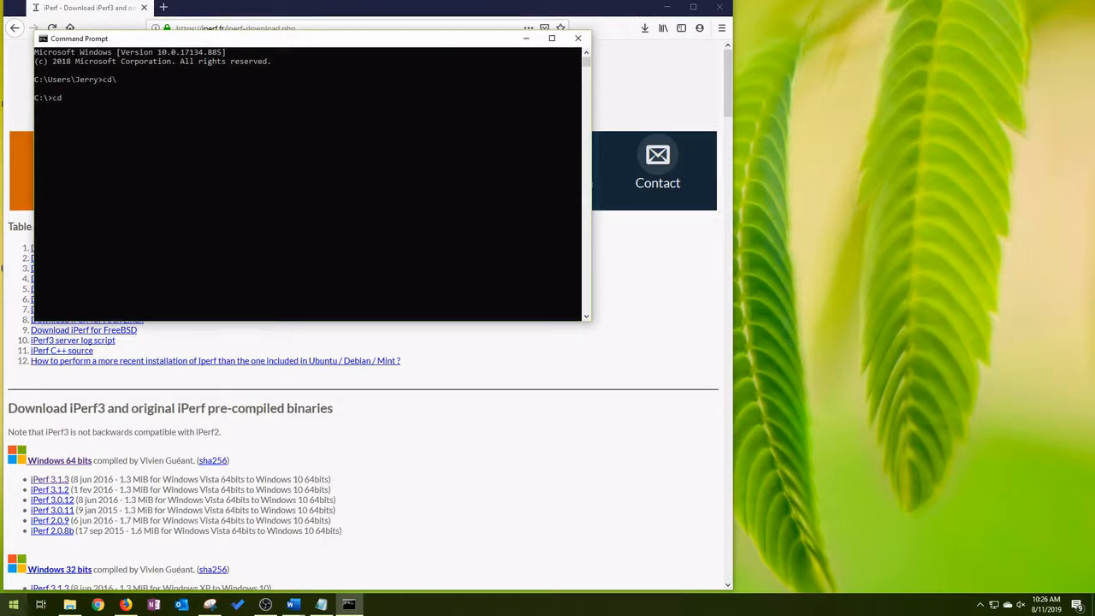
{"action": "type", "text": "iperf3\\"}
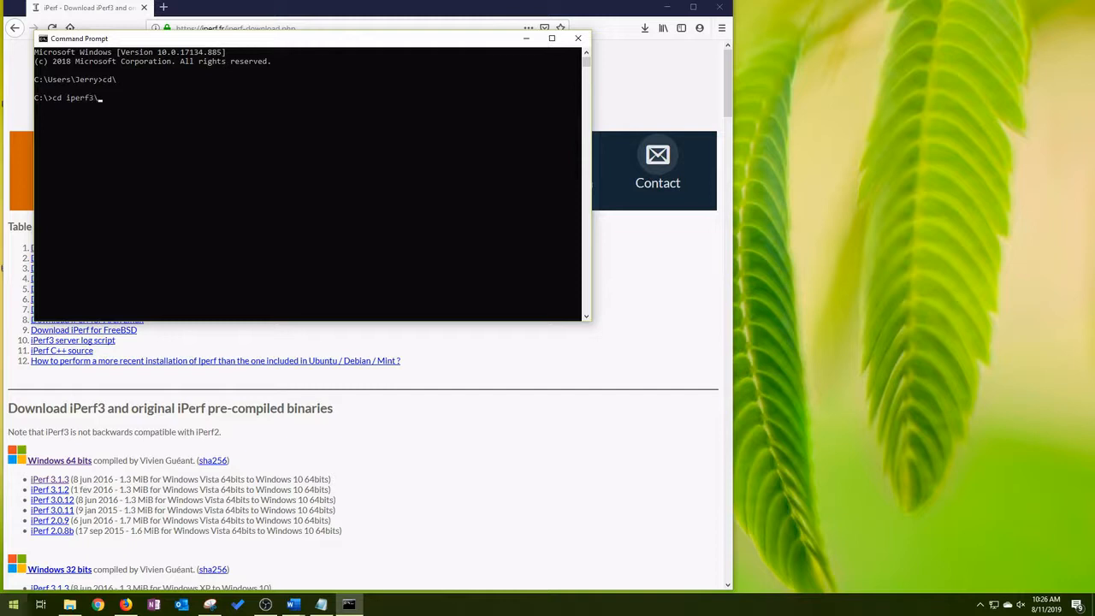
{"action": "type", "text": "iperf public servers"}
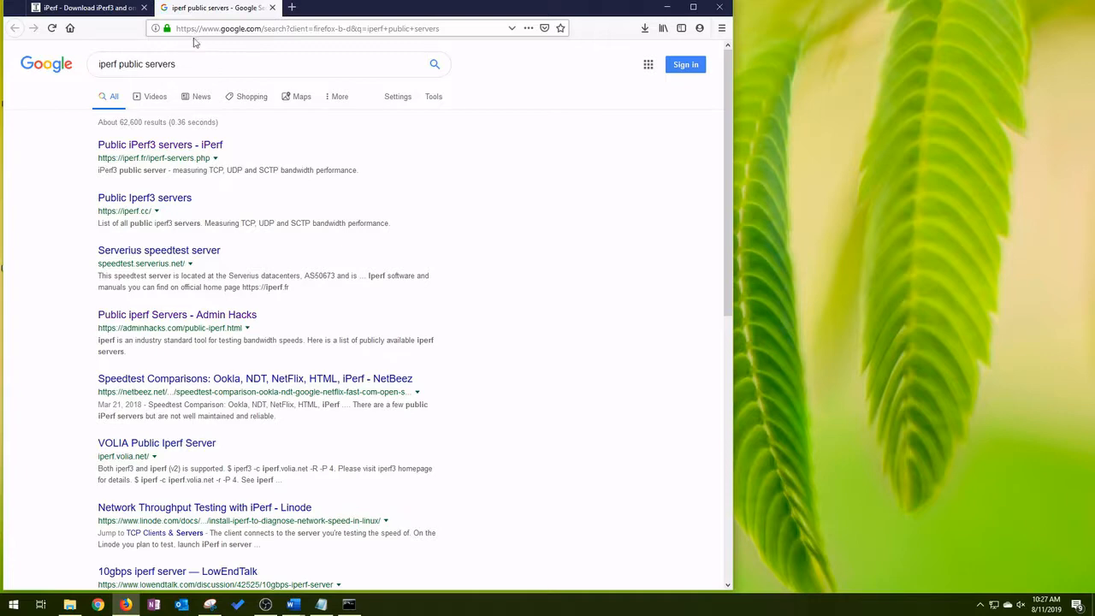
Browse the iperf.fr public iPerf3 server tables, then start a new blank tab
{"action": "left_click", "coordinate": [159, 144]}
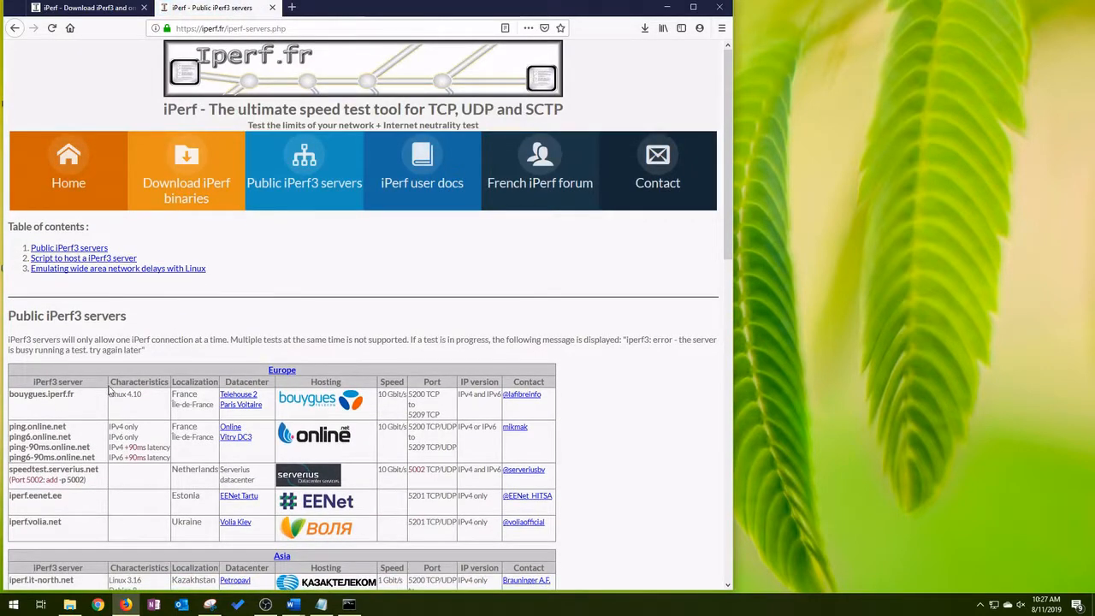
{"action": "scroll", "scroll_direction": "down", "scroll_amount": 3}
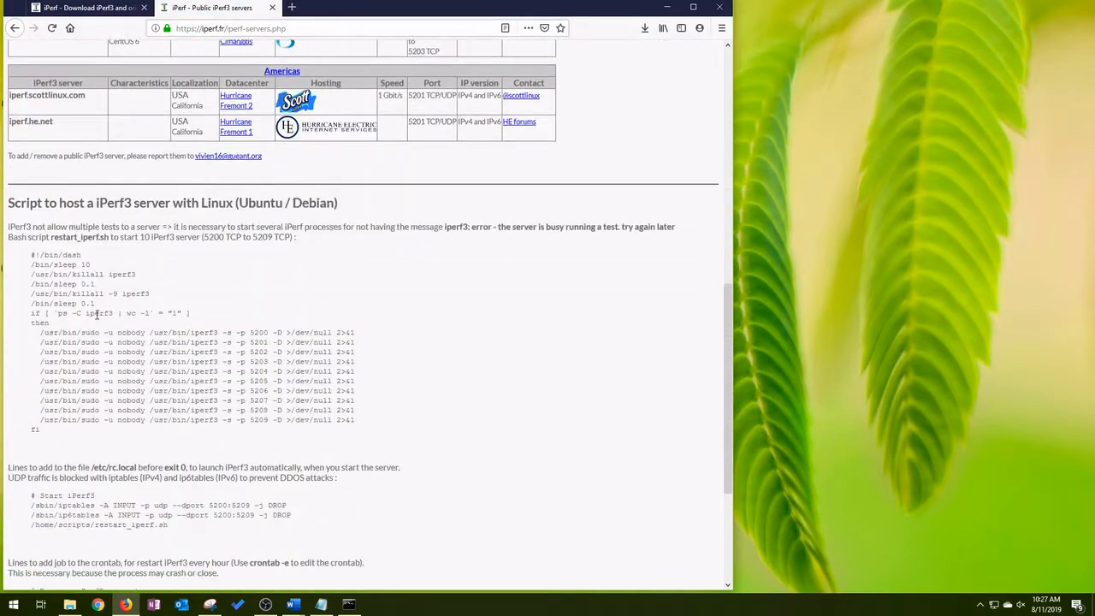
{"action": "scroll", "scroll_direction": "up", "scroll_amount": 3}
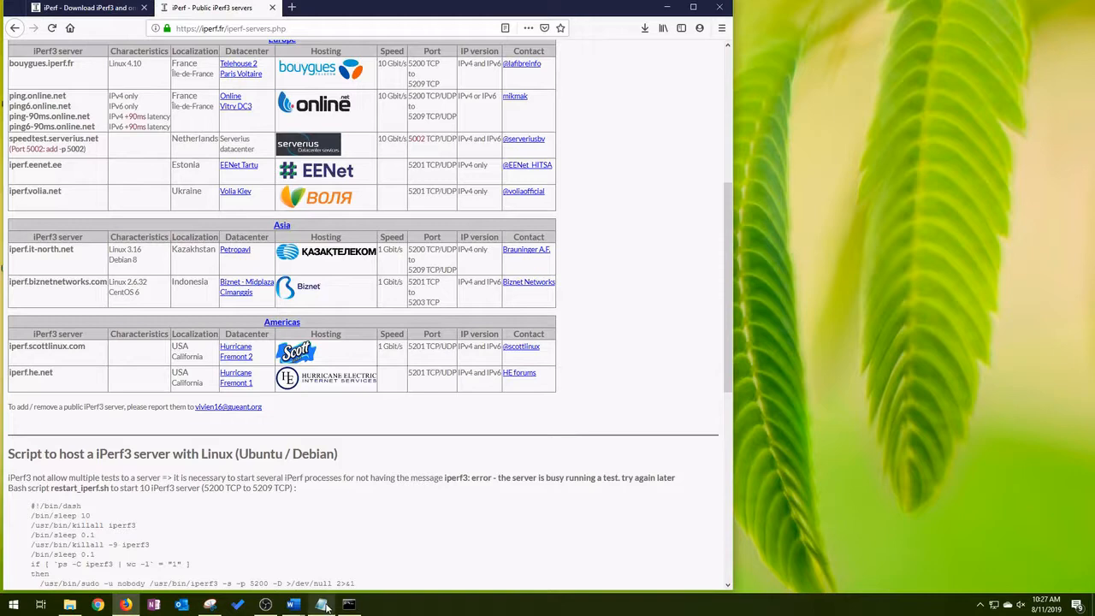
{"action": "left_click", "coordinate": [320, 605]}
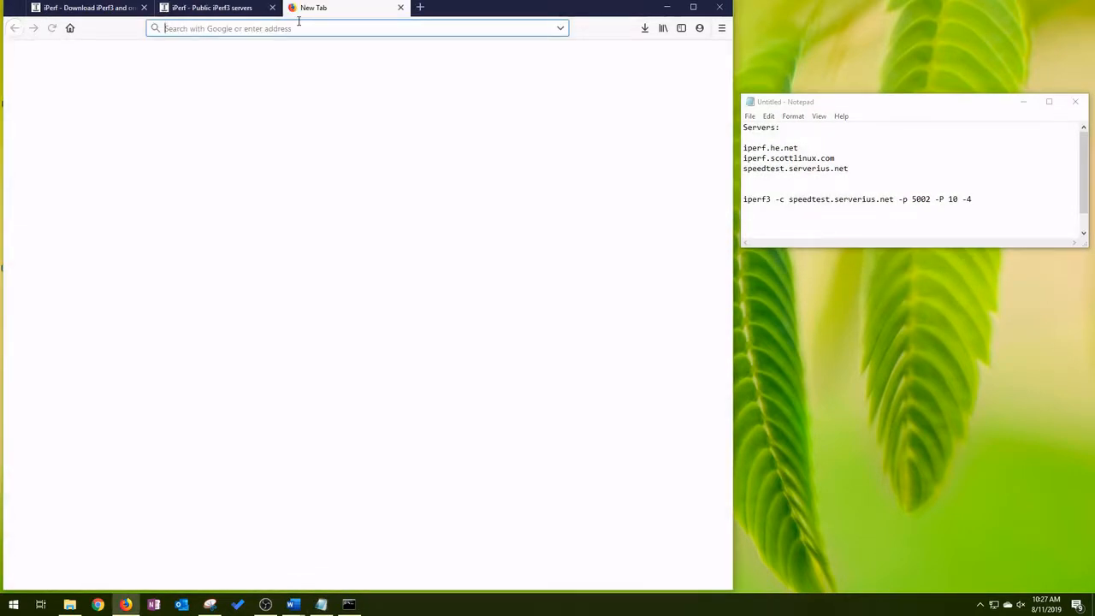
Search 'iperf public servers' and reach the Serverius speedtest page with its example commands
{"action": "type", "text": "iperf public"}
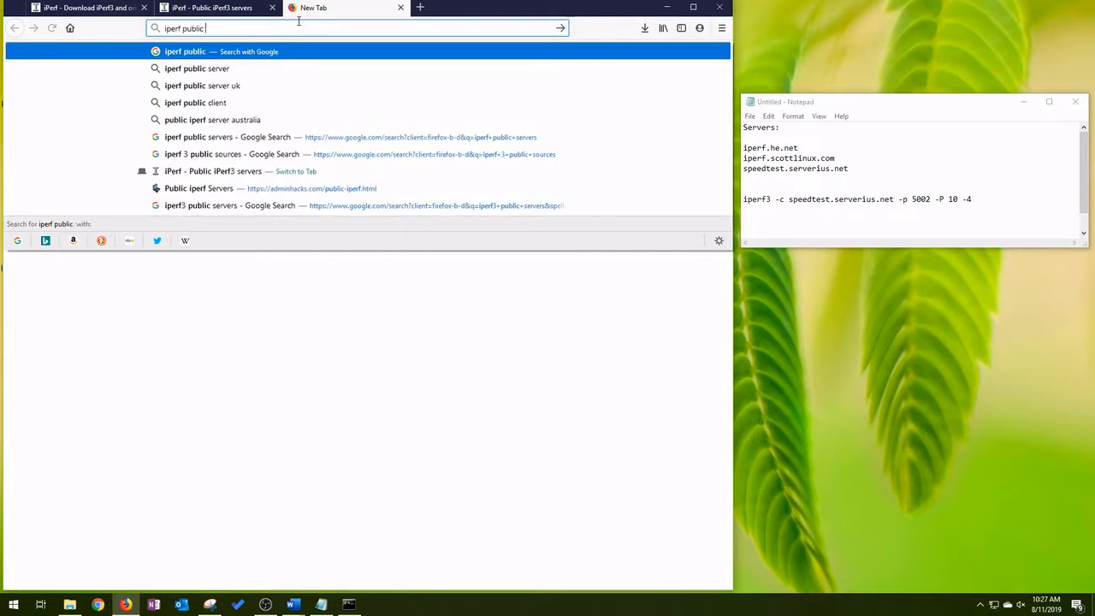
{"action": "type", "text": "servers"}
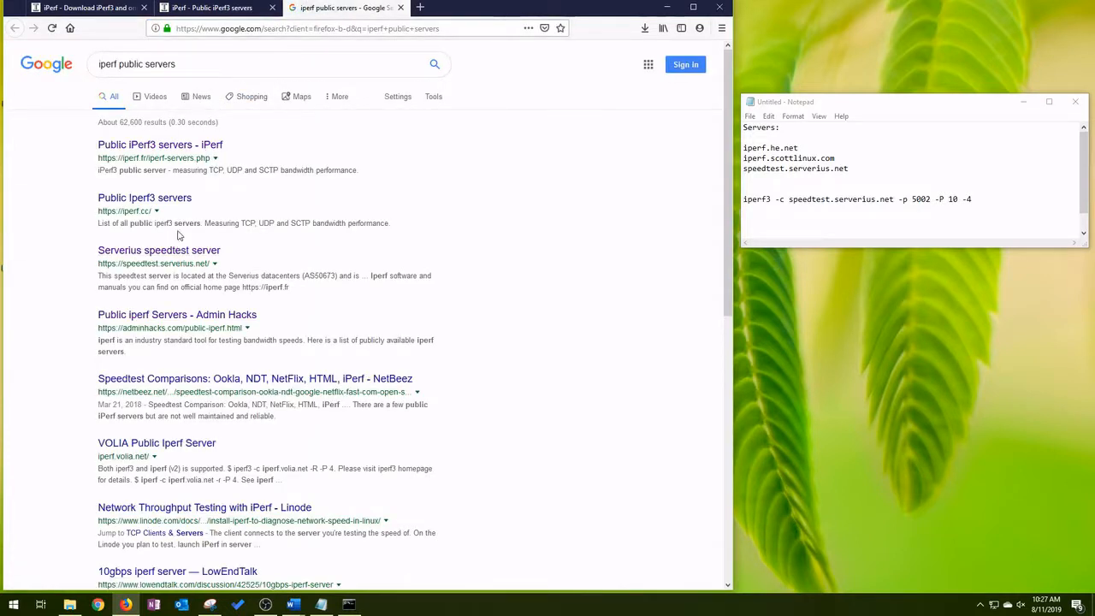
{"action": "left_click", "coordinate": [157, 249]}
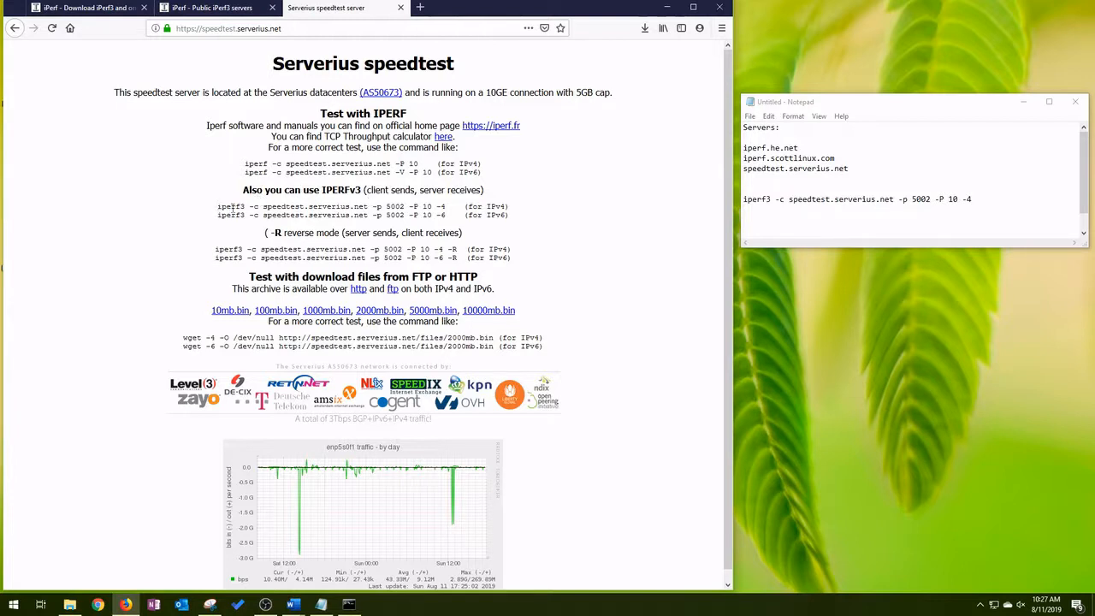
Select the first iperf3 -c client-sends command on the Serverius speedtest page for copying
{"action": "left_click_drag", "start_coordinate": [215, 205], "coordinate": [350, 205]}
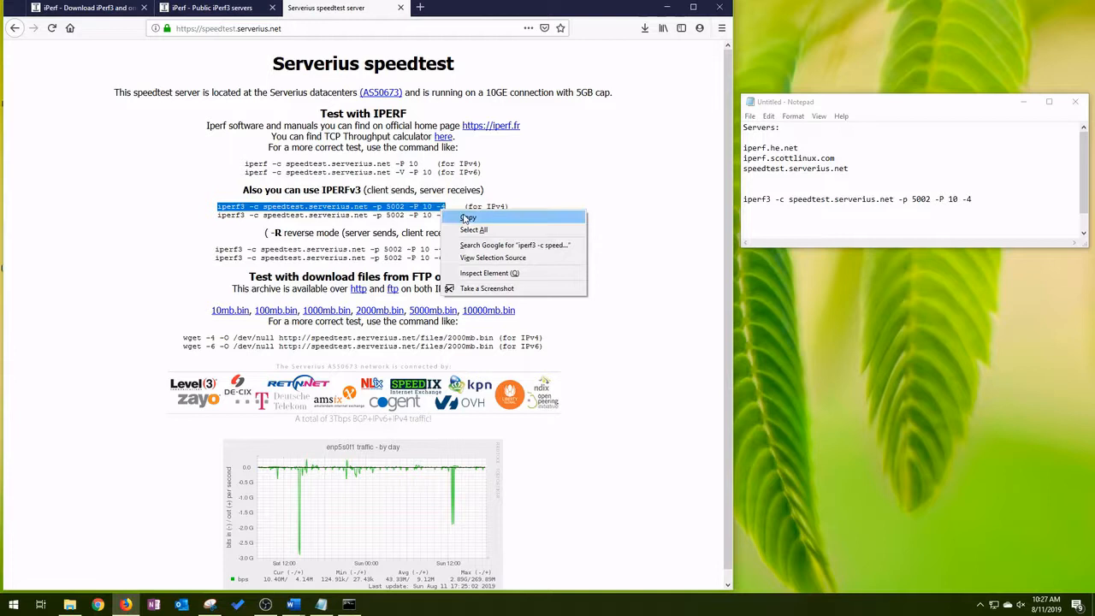
Run 'iperf3 -c speedtest.serverius.net -p 5002 -P 10 -4' tests in Command Prompt and review the results
{"action": "left_click", "coordinate": [349, 605]}
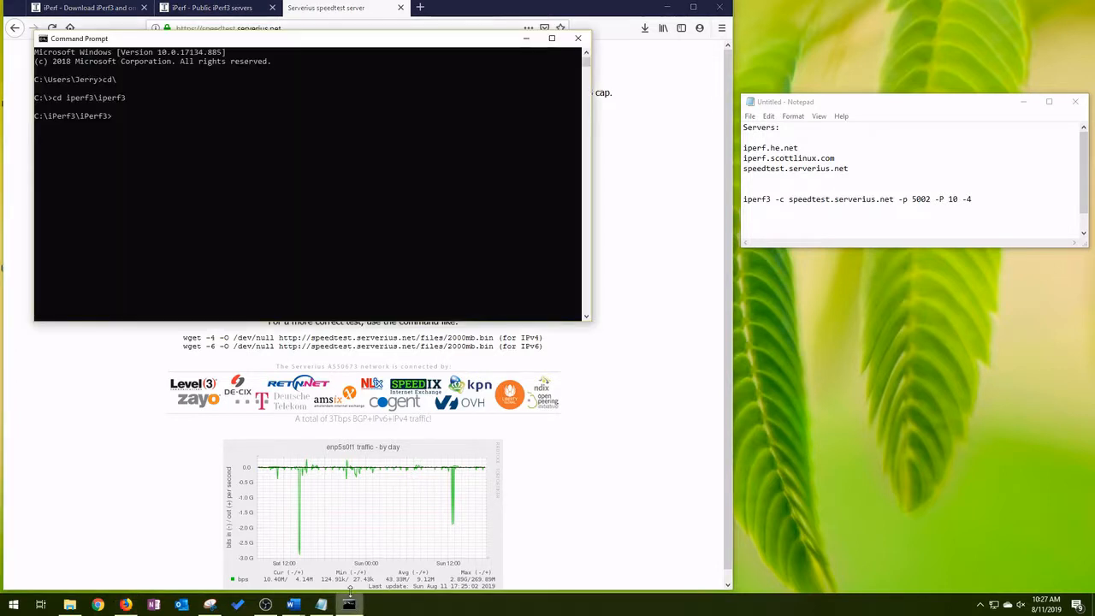
{"action": "type", "text": "iperf3 -c speedtest.serverius.net -p 5002 -P 10 -4"}
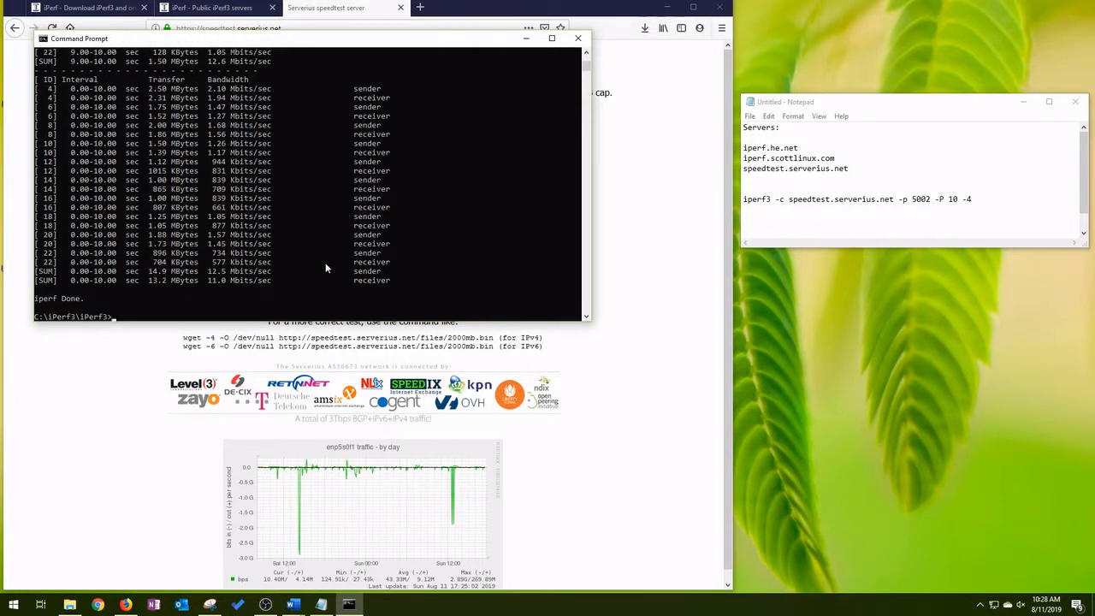
{"action": "type", "text": "iperf3 -c speedtest.serverius.net -p 5002 -P 10 -4"}
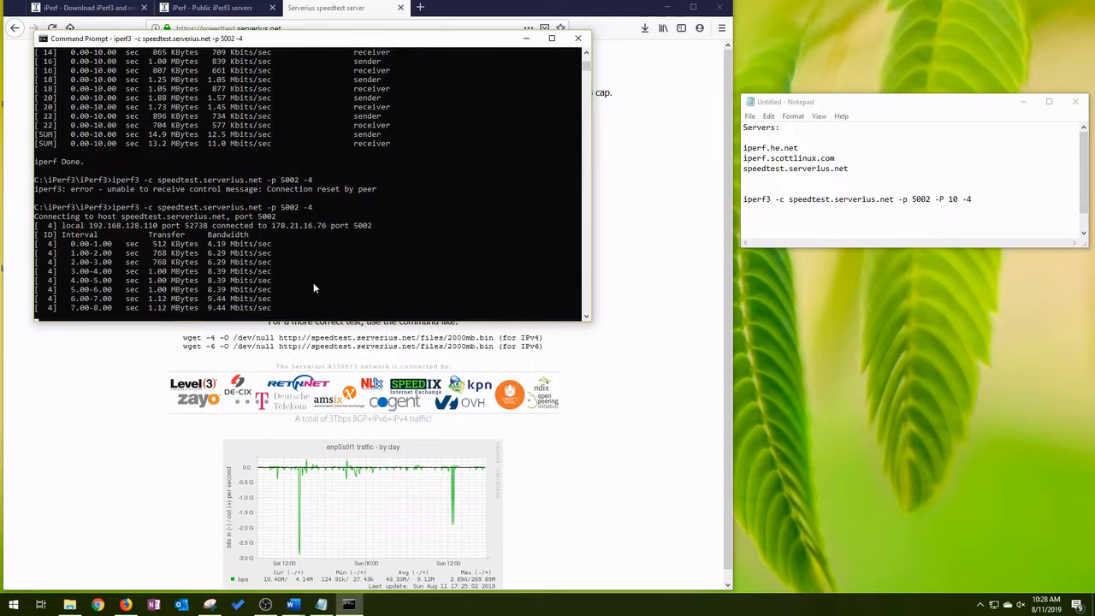
{"action": "scroll", "scroll_direction": "down", "scroll_amount": 3}
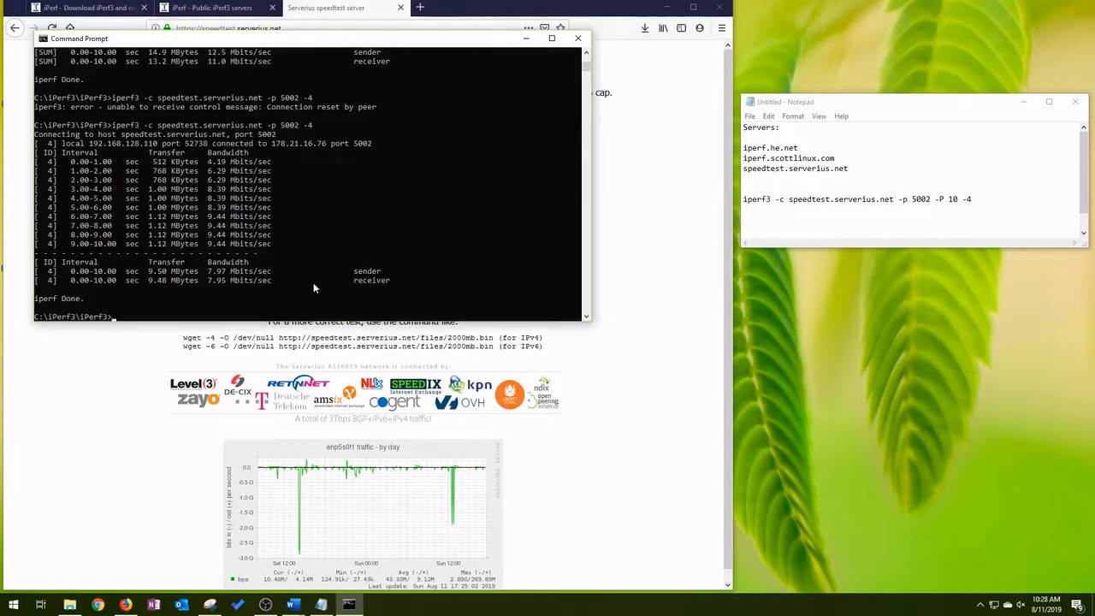
Run single-stream iperf3 tests on port 5002 against speedtest.serverius.net, iperf.he.net and iperf.scottlinux.com
{"action": "type", "text": "iperf3 -c speedtest.serverius.net -p 5002 -4"}
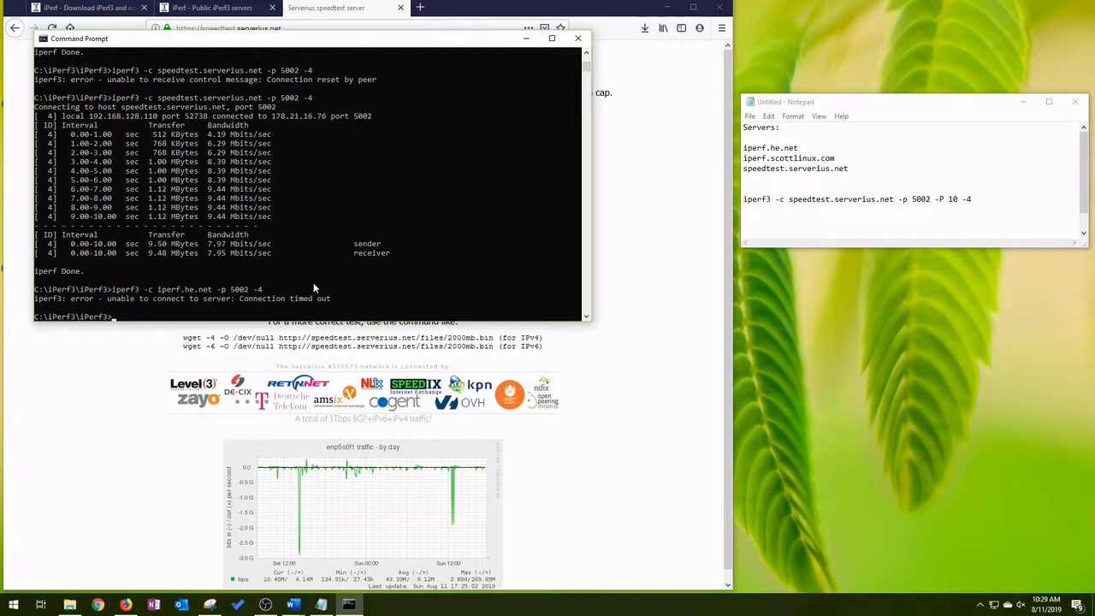
{"action": "type", "text": "iperf3 -c iperf.he.net -p 5002 -4"}
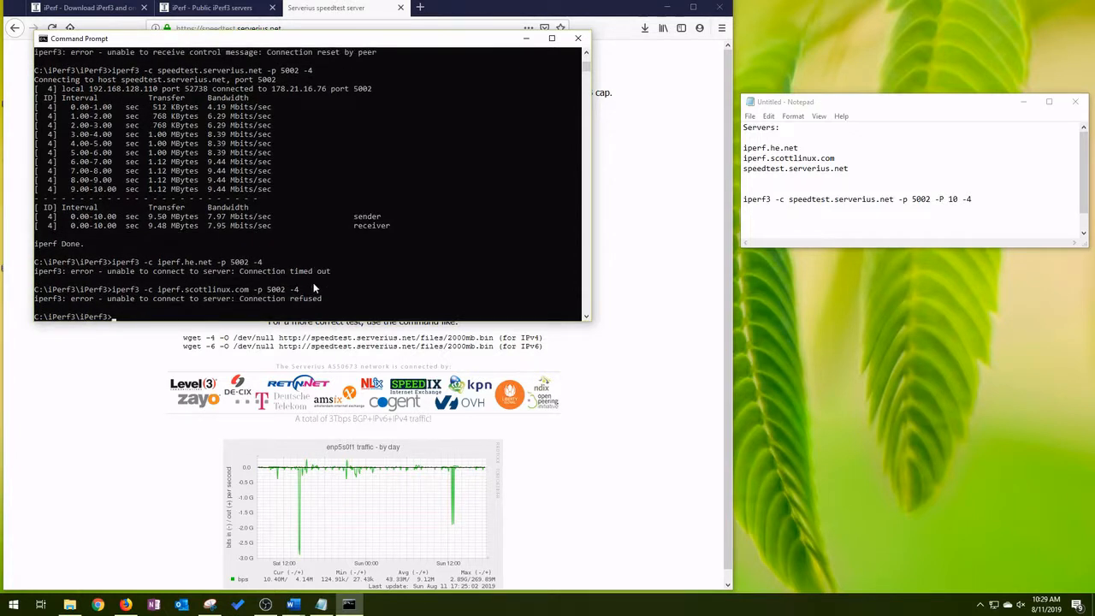
{"action": "type", "text": "iperf3 -c iperf.scottlinux.com -p 5002 -4"}
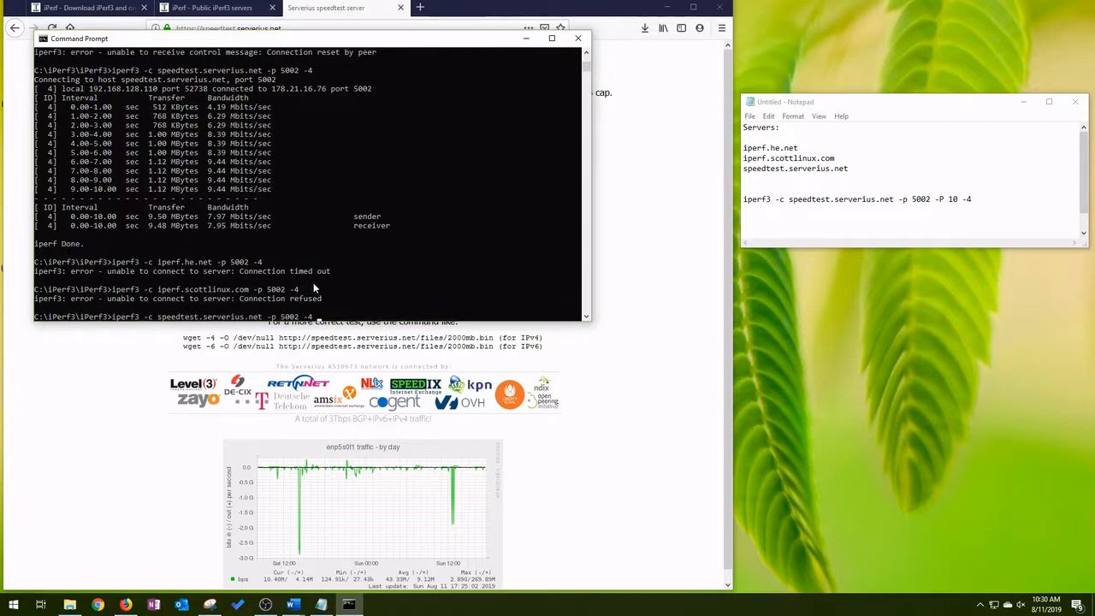
Run 'iperf3 -c speedtest.serverius.net -p 5002 -4 -t 30' for a timed 30-second test averaging about 7.7 Mbits/sec
{"action": "type", "text": "-t 100"}
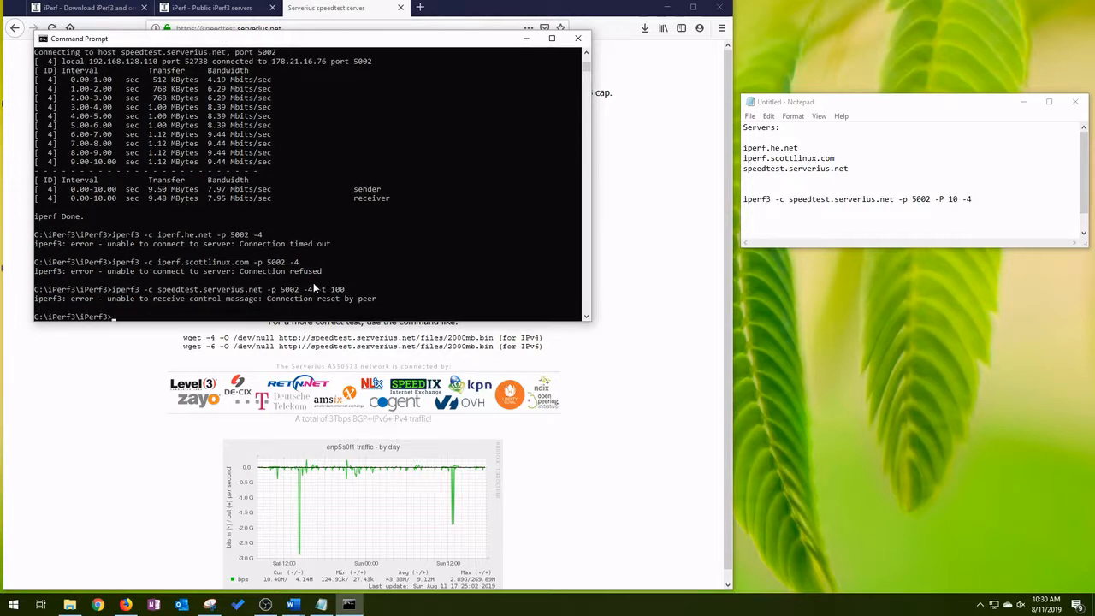
{"action": "type", "text": "iperf3 -c speedtest.serverius.net -p 5002 -4 -t 30"}
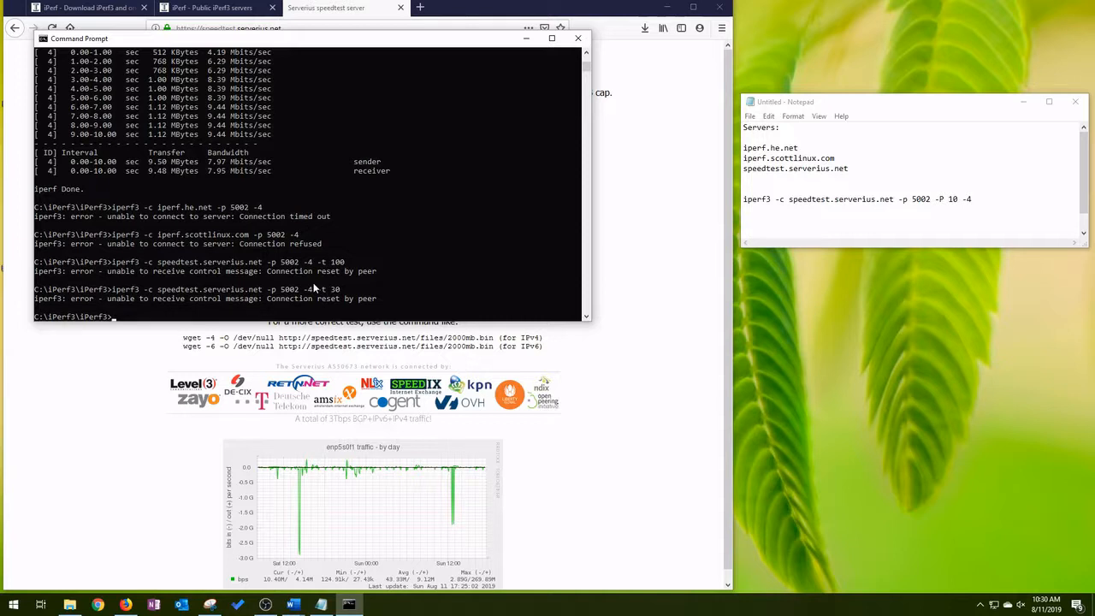
{"action": "type", "text": "iperf3 -c speedtest.serverius.net -p 5002 -4 -t 30"}
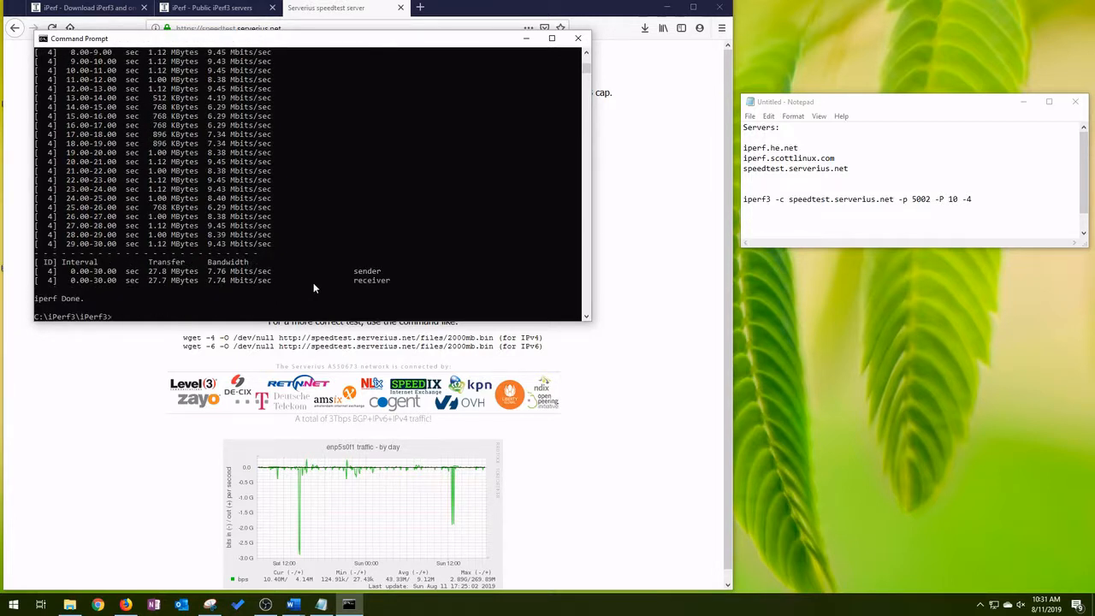
{"action": "mouse_move", "coordinate": [120, 526]}
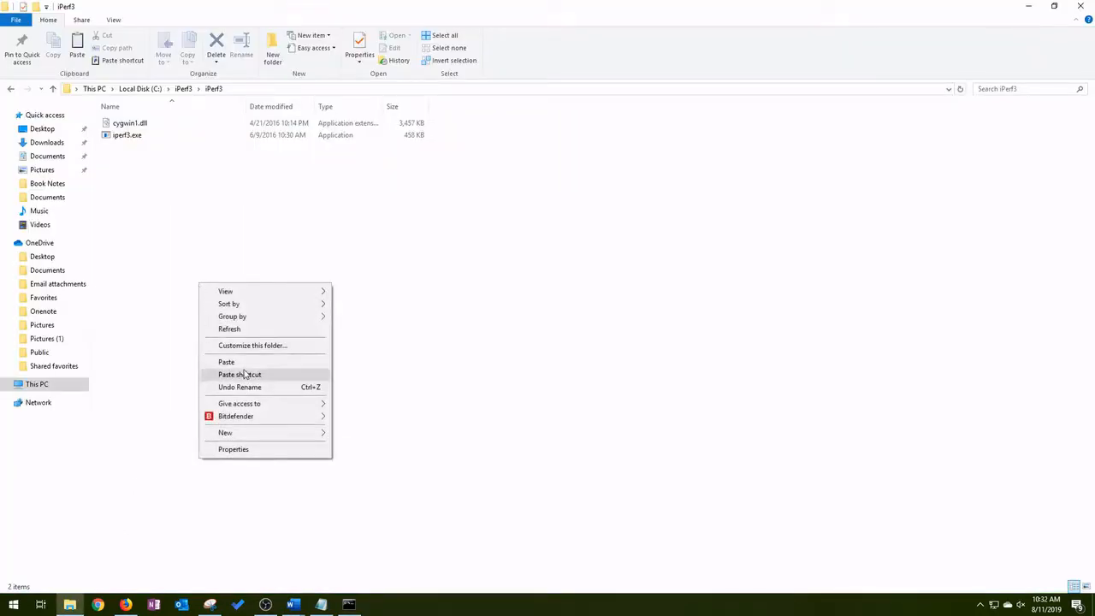
Paste the two batch files into the iPerf3 folder and bring iPerf3.bat into Notepad via Edit
{"action": "left_click", "coordinate": [226, 362]}
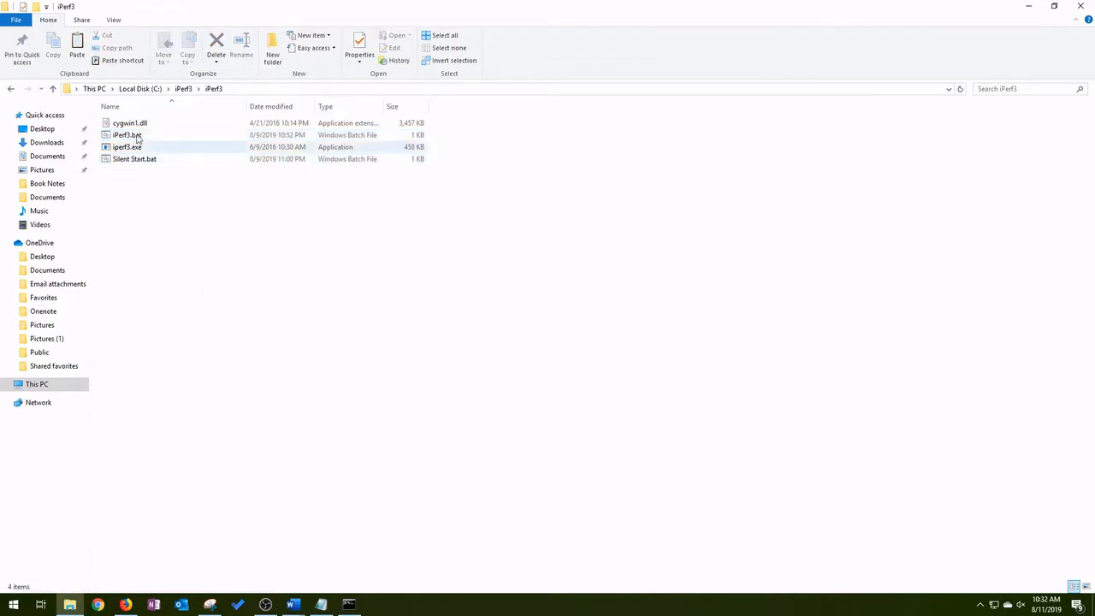
{"action": "right_click", "coordinate": [127, 136]}
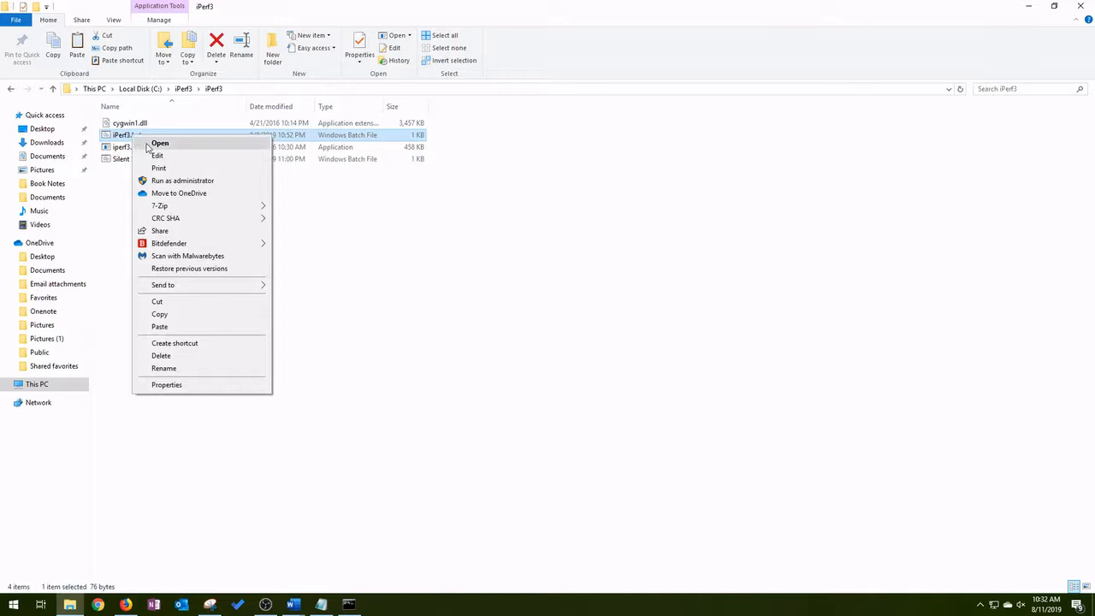
{"action": "left_click", "coordinate": [158, 156]}
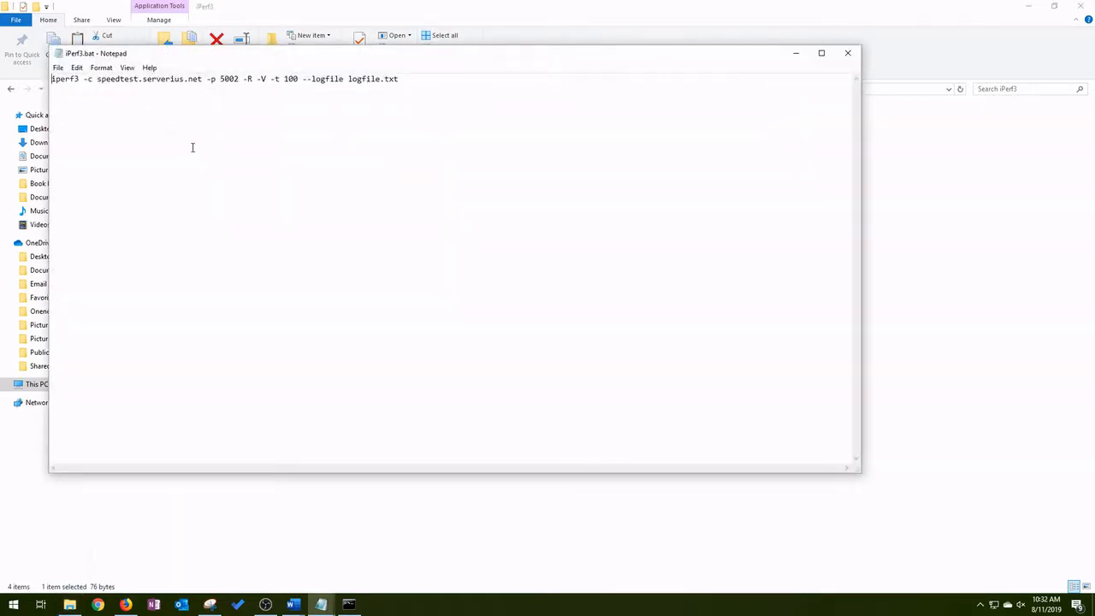
{"action": "mouse_move", "coordinate": [441, 98]}
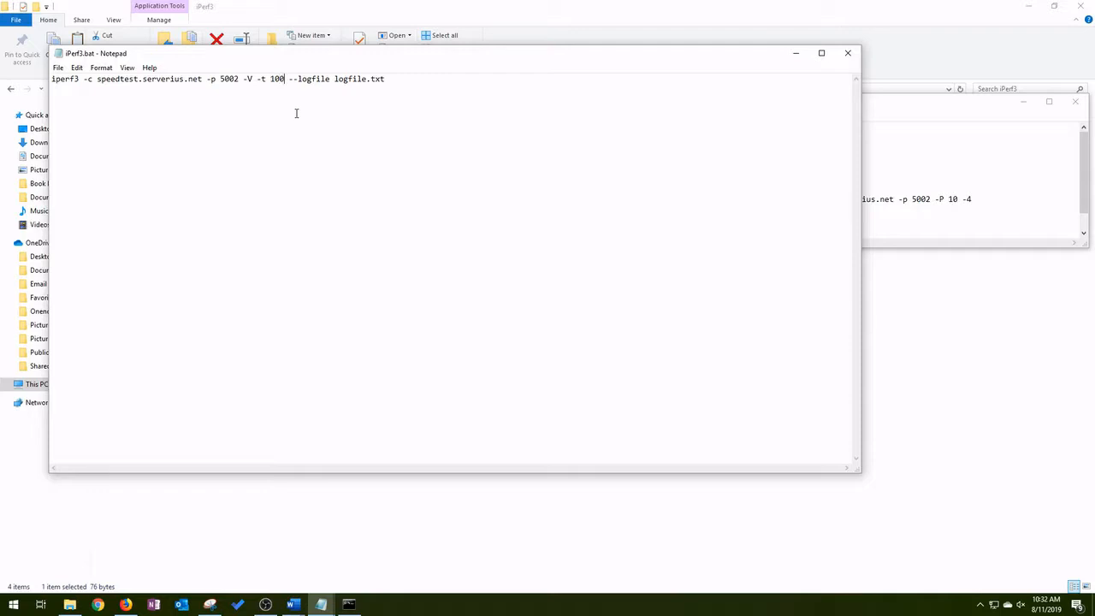
Change the iperf3 command to -t 30 without -R, logging to logfile.txt, and run the batch file
{"action": "type", "text": "30"}
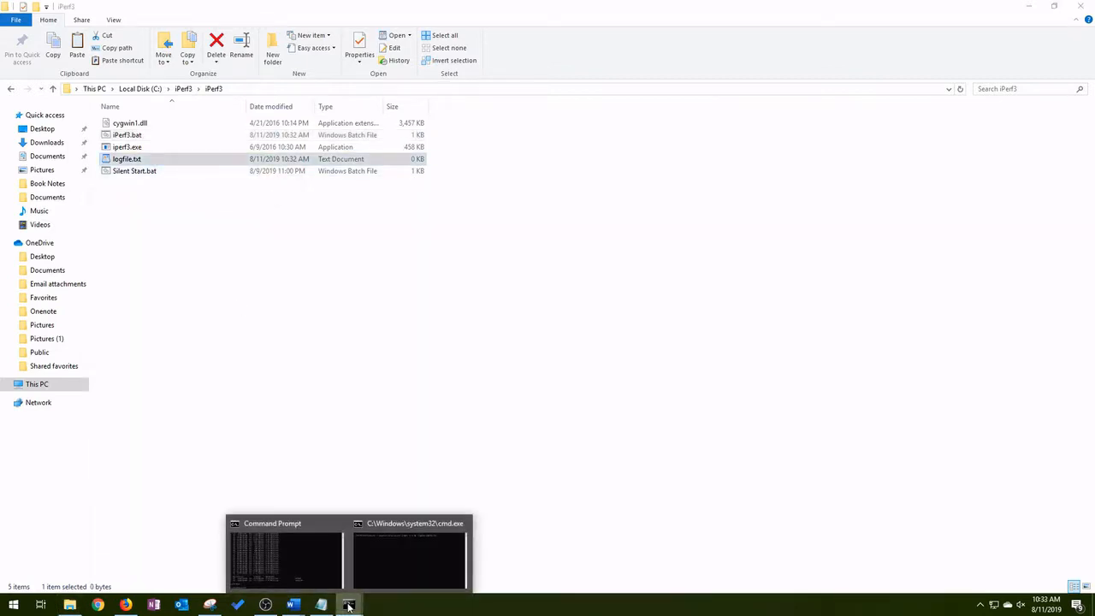
Check the running iperf3 window, then view logfile.txt (now 2 KB) with the logged results
{"action": "left_click", "coordinate": [409, 556]}
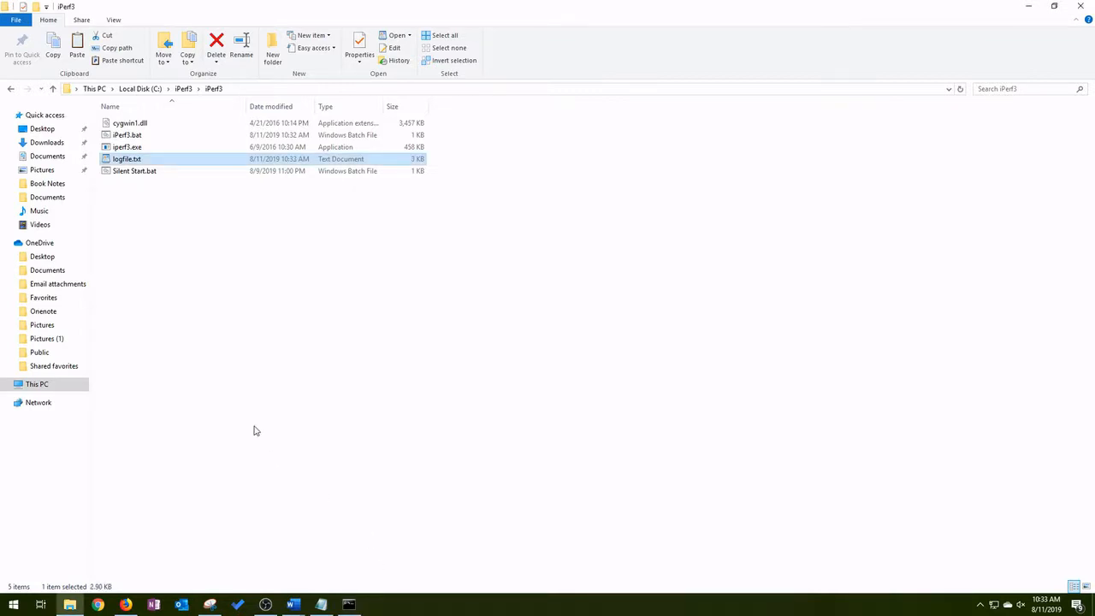
{"action": "double_click", "coordinate": [127, 158]}
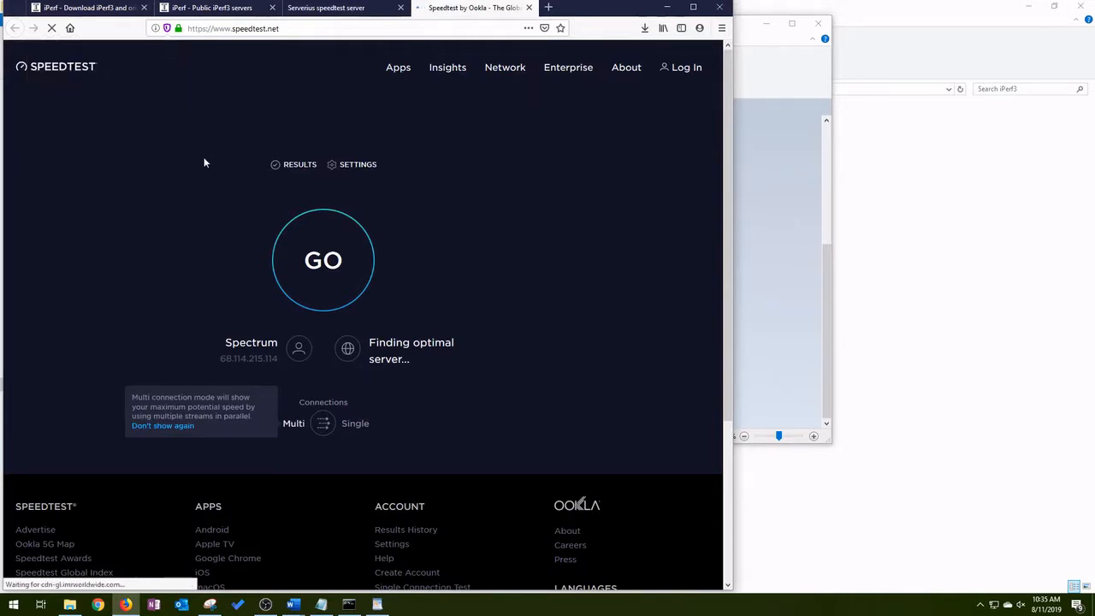
Run a Speedtest.net measurement with GO to compare against the iperf3 results
{"action": "left_click", "coordinate": [322, 260]}
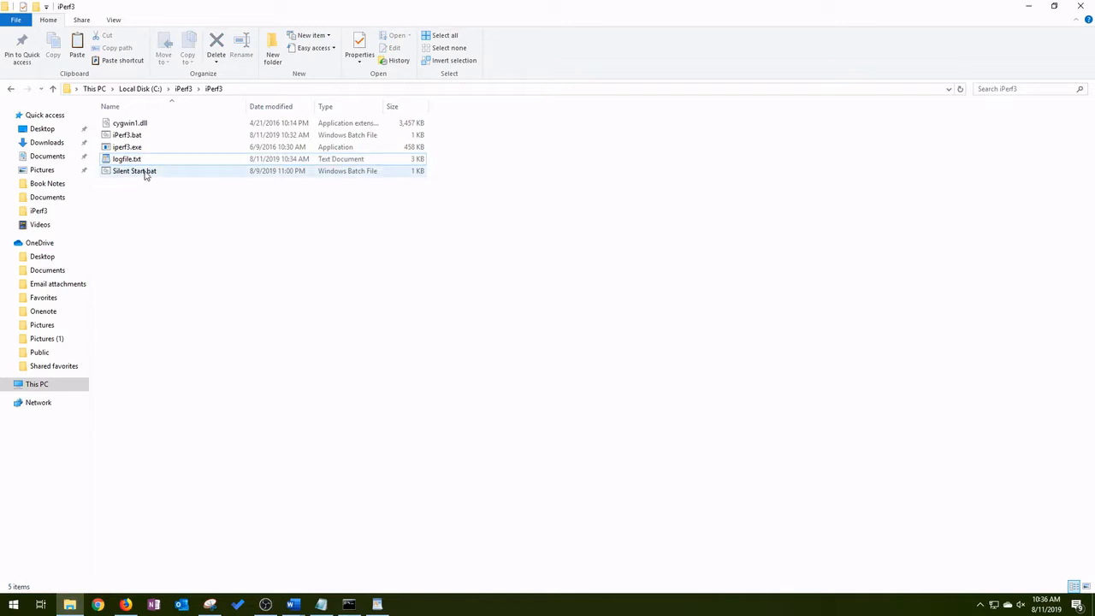
View Silent Start.bat (START /MIN CMD.EXE /C iPerf3.bat), close it, and bring up the running test window
{"action": "left_click", "coordinate": [134, 171]}
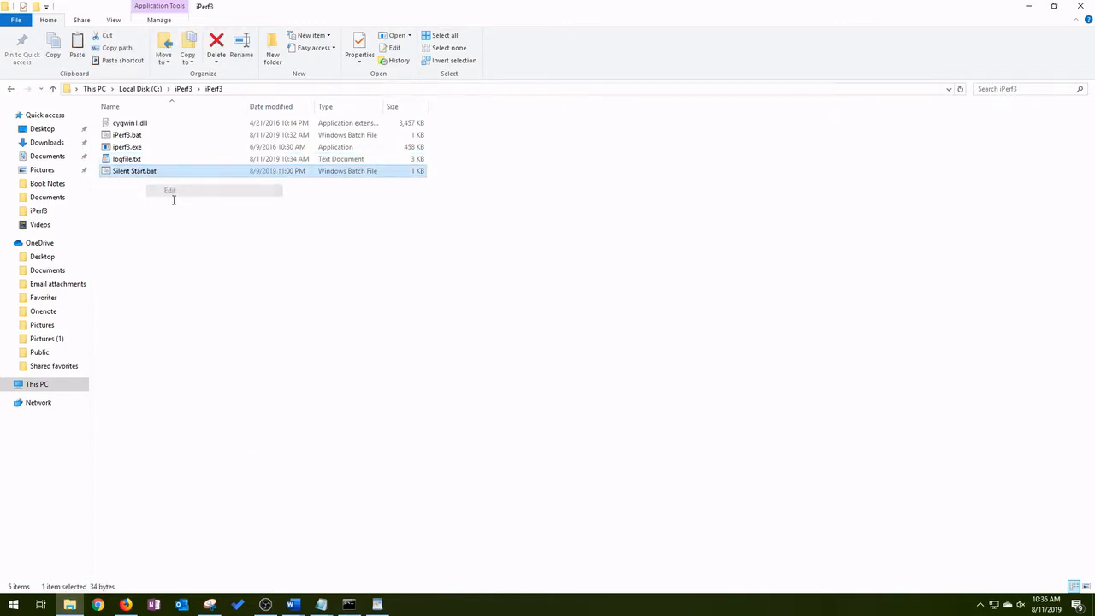
{"action": "double_click", "coordinate": [133, 171]}
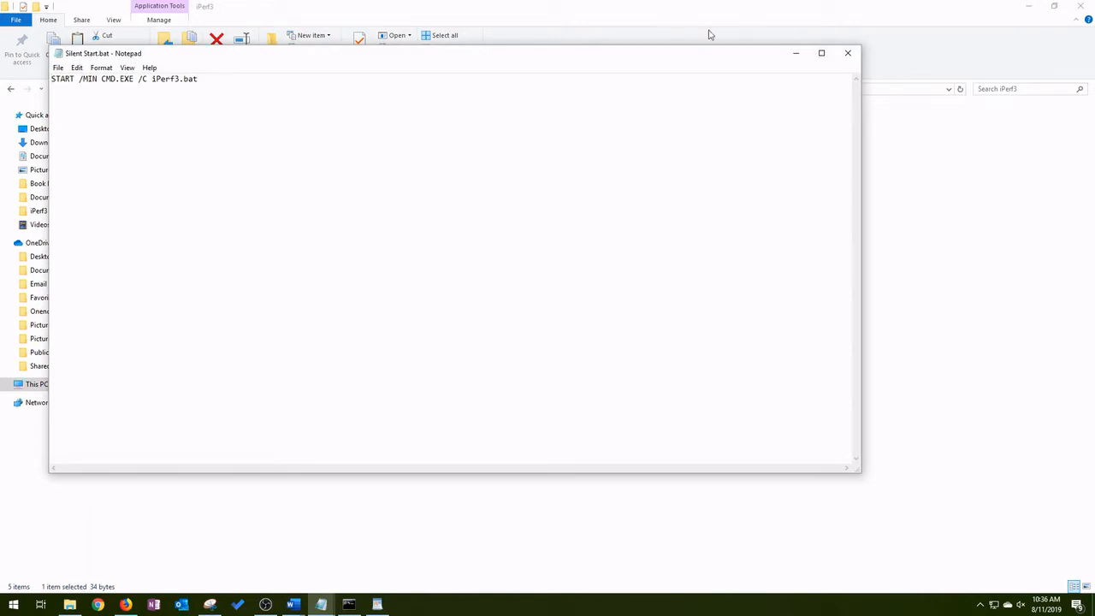
{"action": "left_click", "coordinate": [849, 53]}
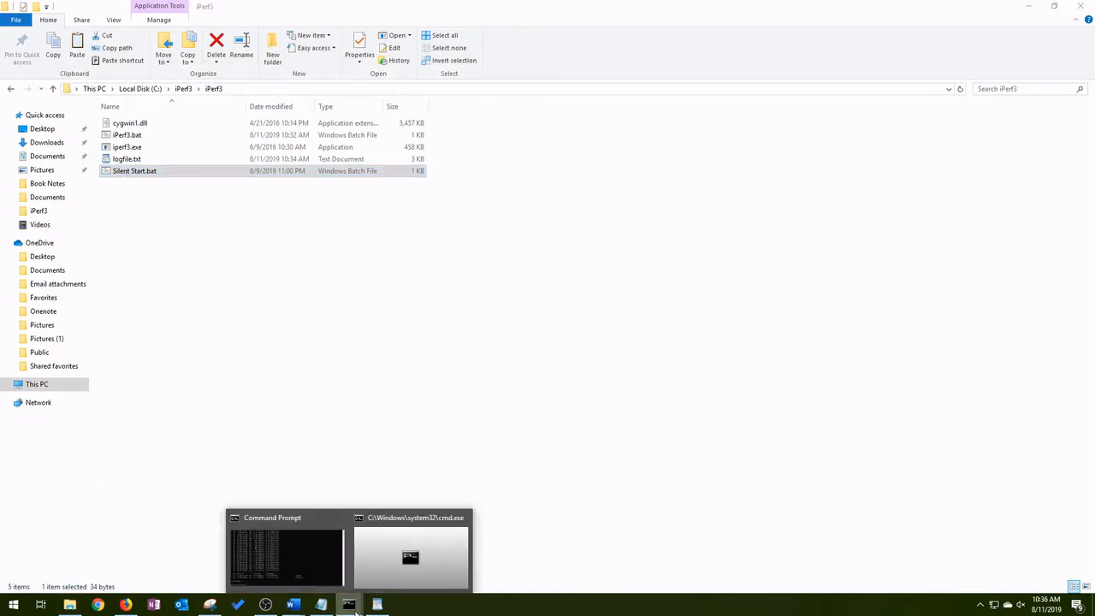
{"action": "left_click", "coordinate": [411, 555]}
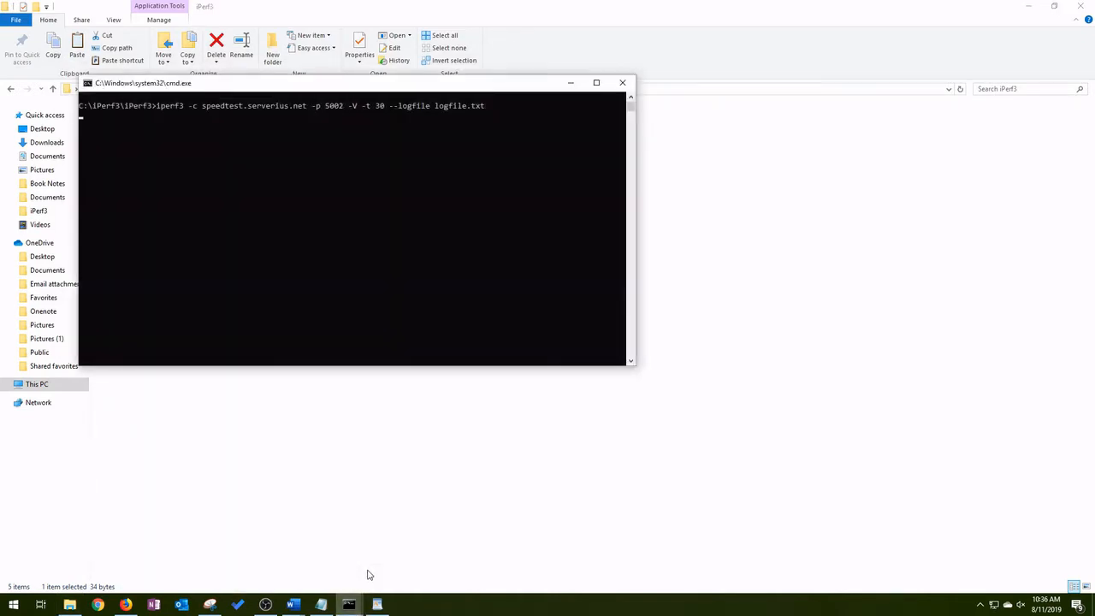